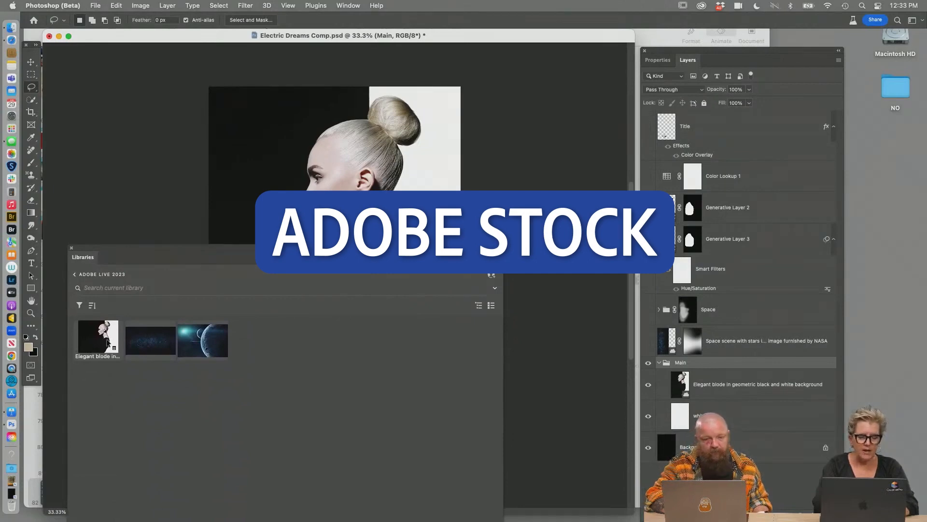
# Place the Adobe Stock blonde portrait from Libraries as a linked layer in the Electric Dreams composite.
pyautogui.rightClick(98, 335)
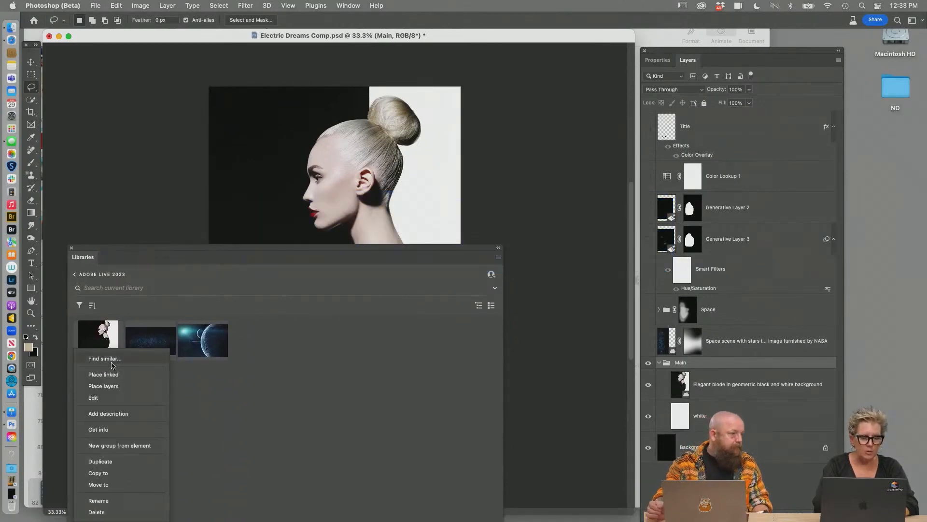
pyautogui.moveTo(113, 421)
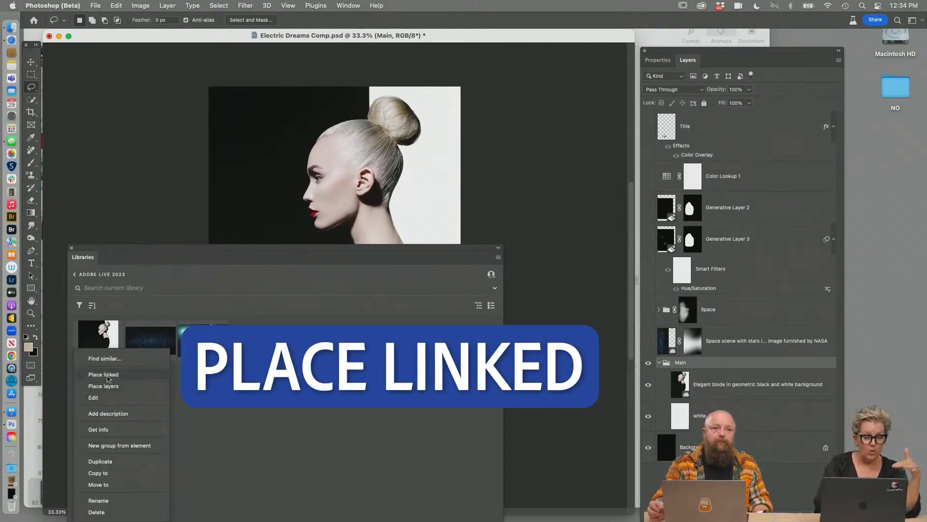
pyautogui.click(103, 374)
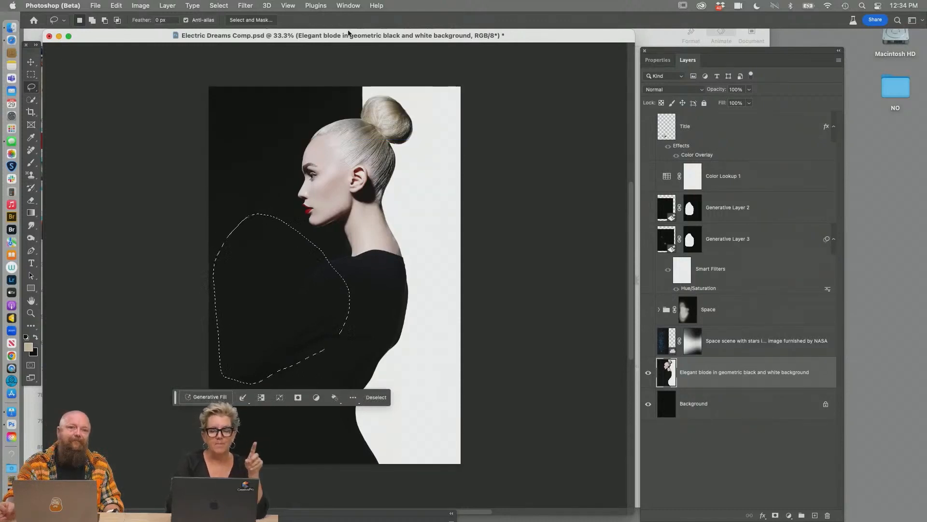
# Generative Fill the outlined dark area with a 'Starfield' prompt and browse the resulting variations.
pyautogui.click(347, 5)
pyautogui.write('St')
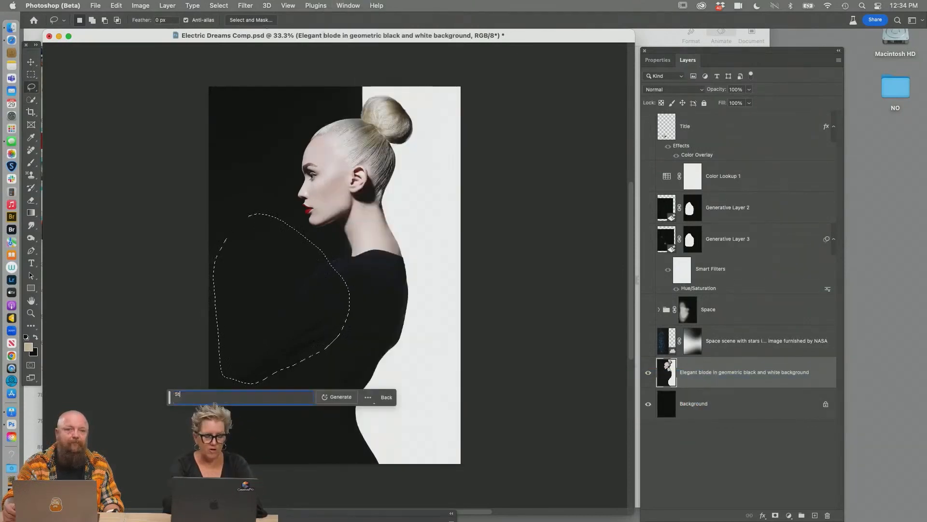
pyautogui.click(339, 397)
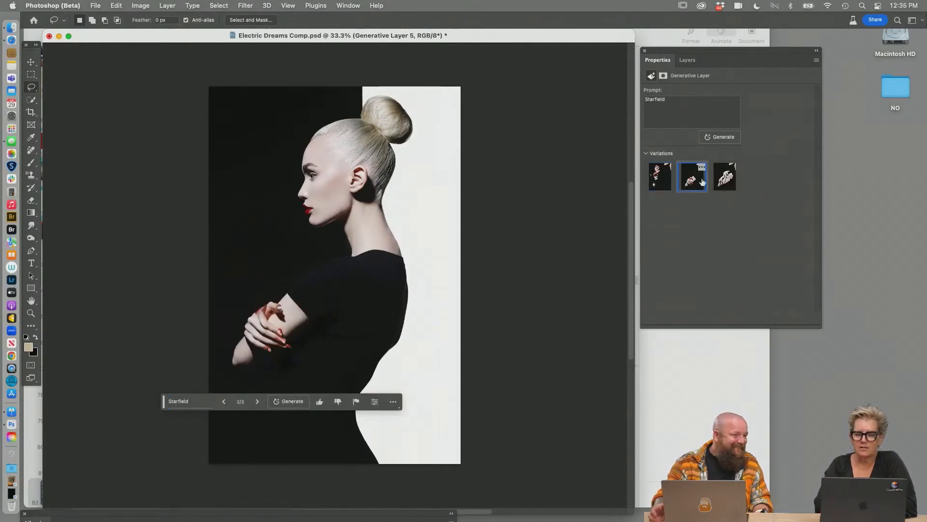
pyautogui.click(687, 60)
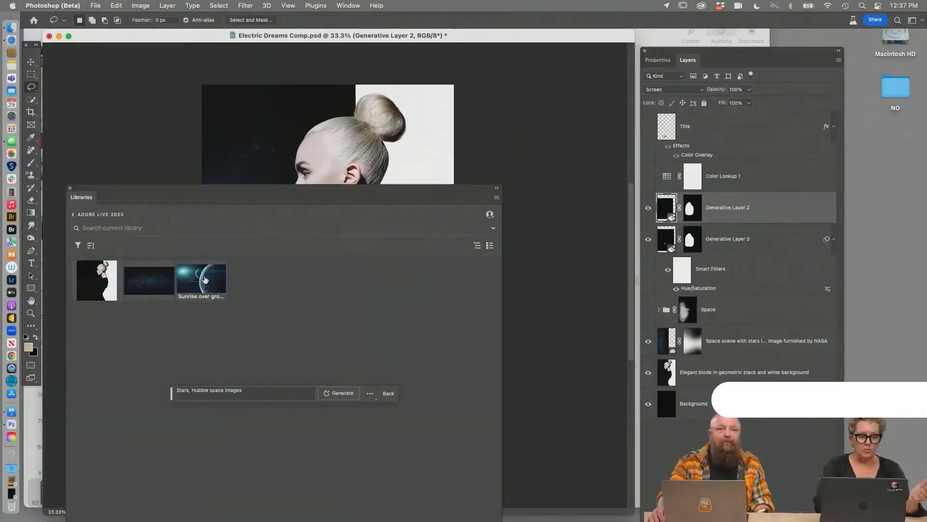
# Place the planets photo linked, invert the selection, and generate space around it.
pyautogui.rightClick(200, 278)
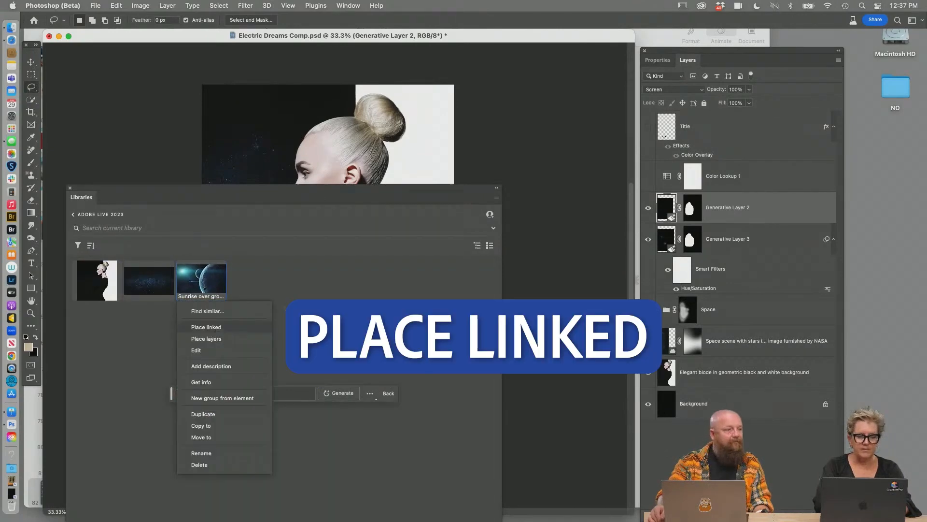
pyautogui.click(205, 326)
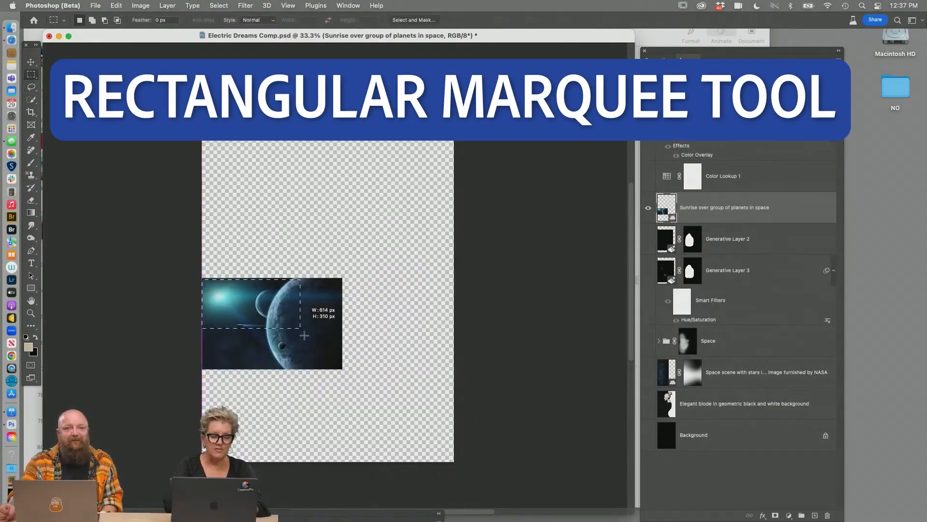
pyautogui.press('cmd+shift+i')
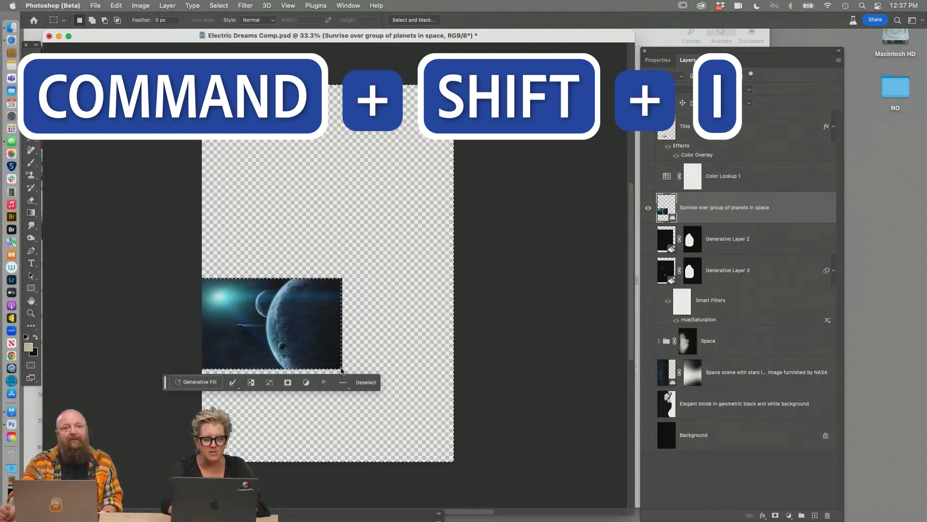
pyautogui.press('cmd+shift+i')
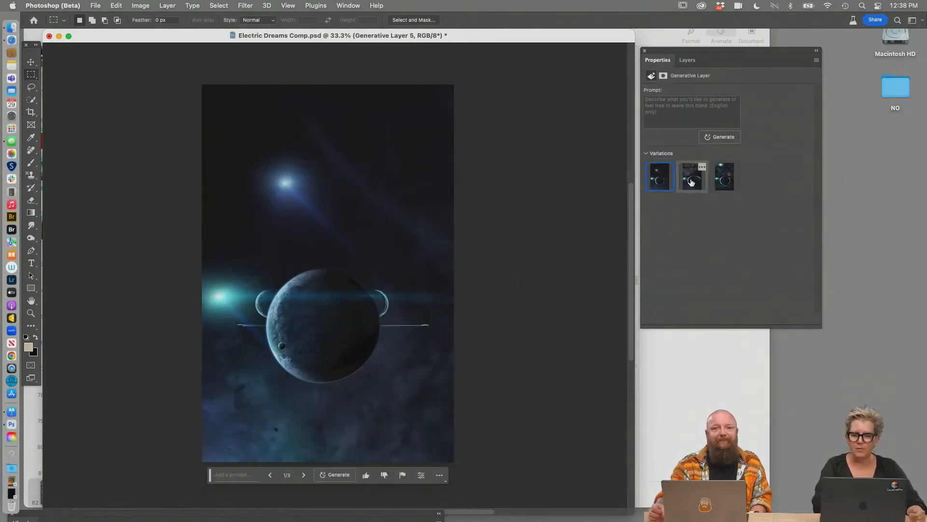
# Group the planet layers, scale the group over her lower body, and set Normal blending.
pyautogui.click(686, 59)
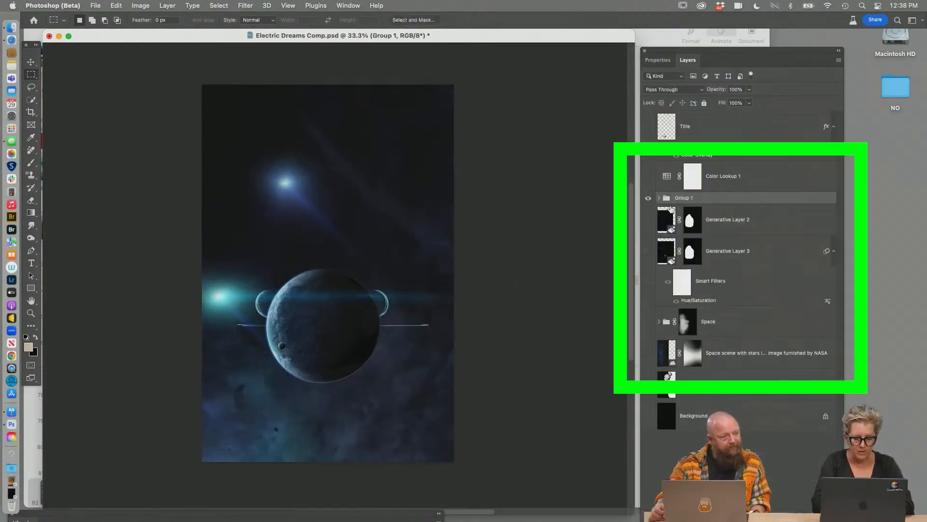
pyautogui.press('cmd+t')
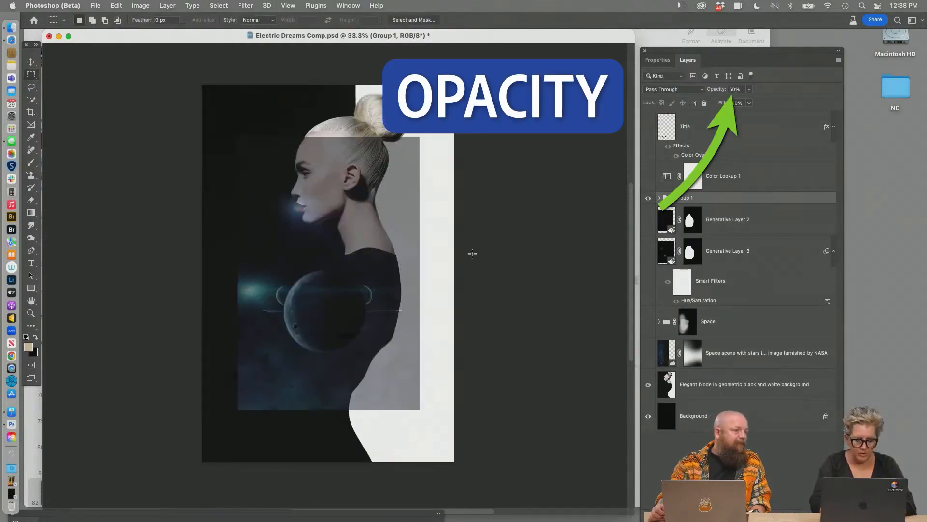
pyautogui.click(31, 61)
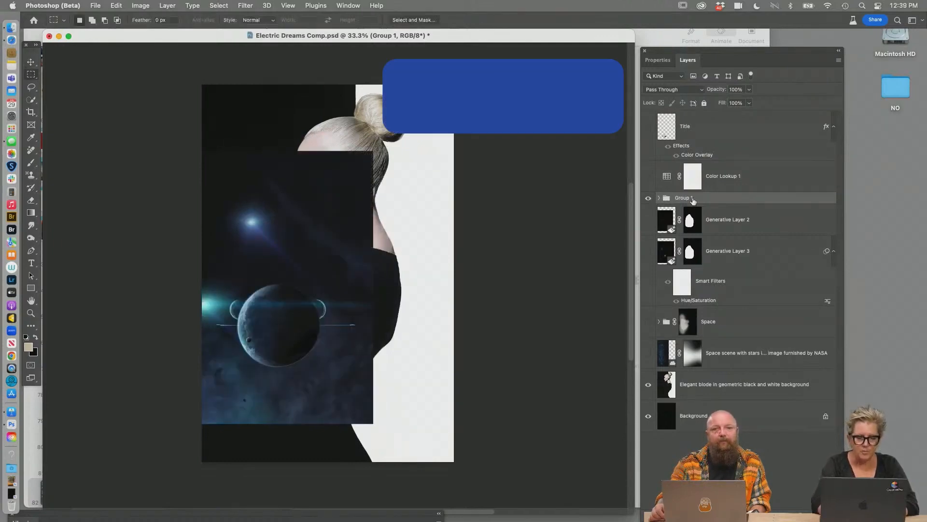
pyautogui.click(672, 89)
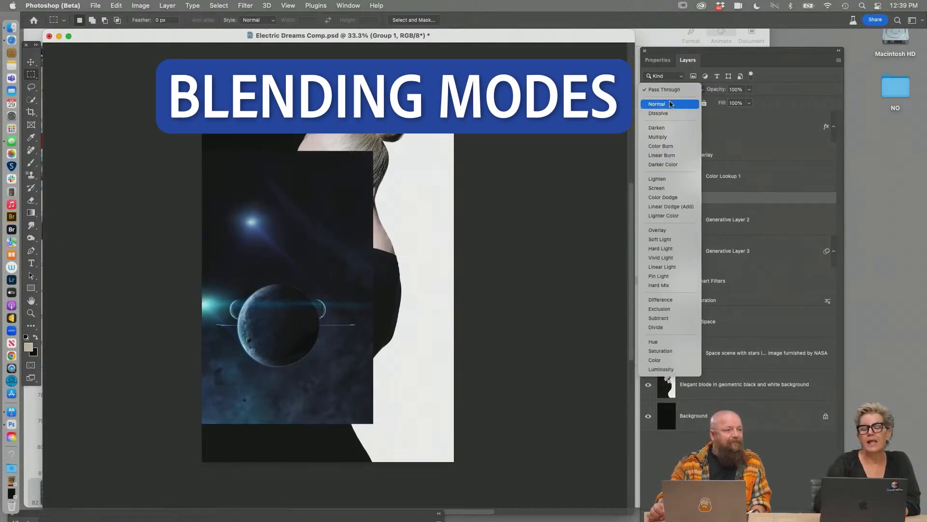
pyautogui.click(656, 105)
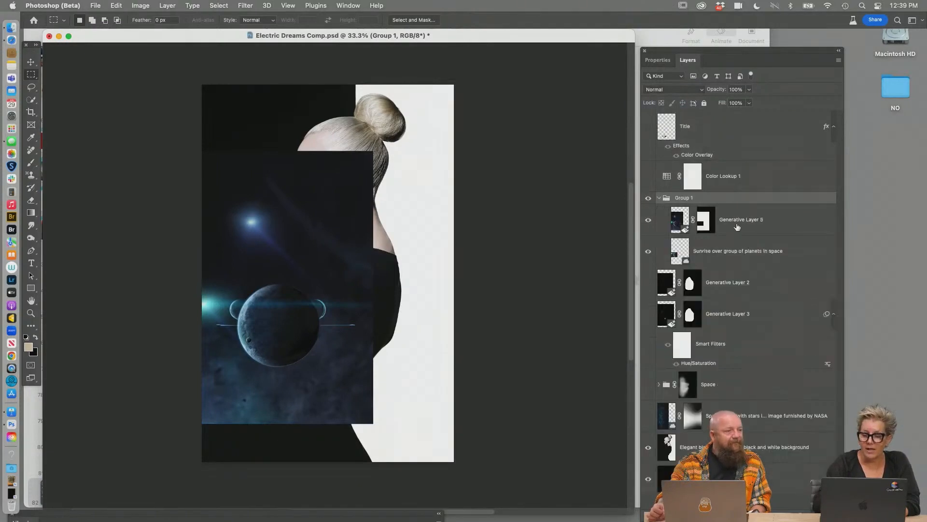
pyautogui.click(741, 219)
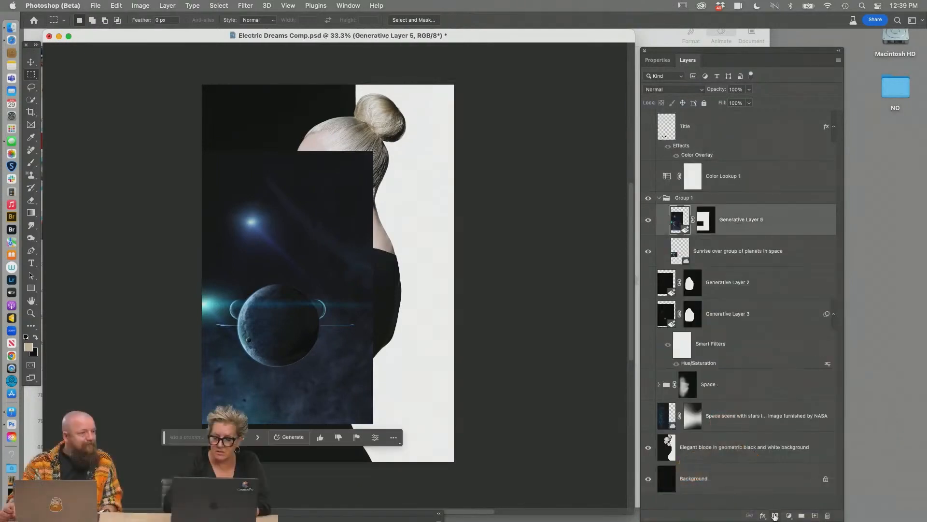
pyautogui.click(774, 515)
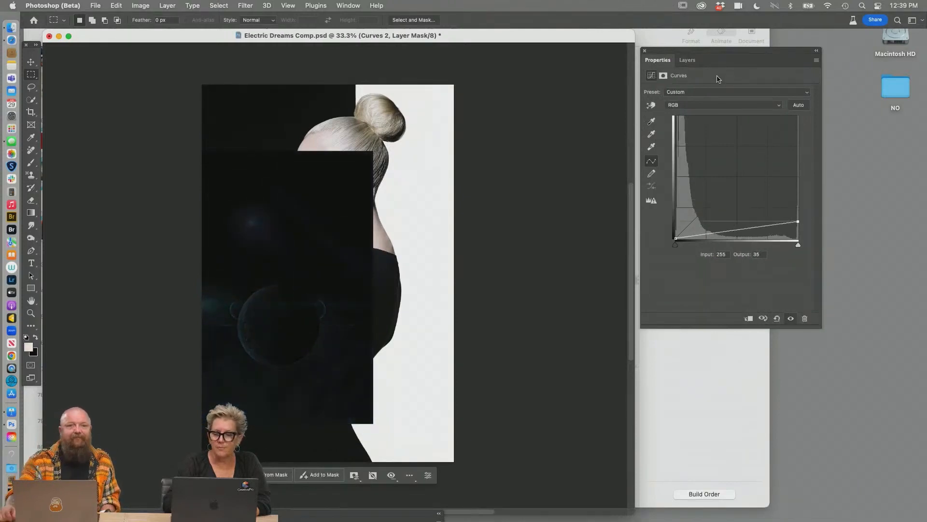
pyautogui.press('cmd+i')
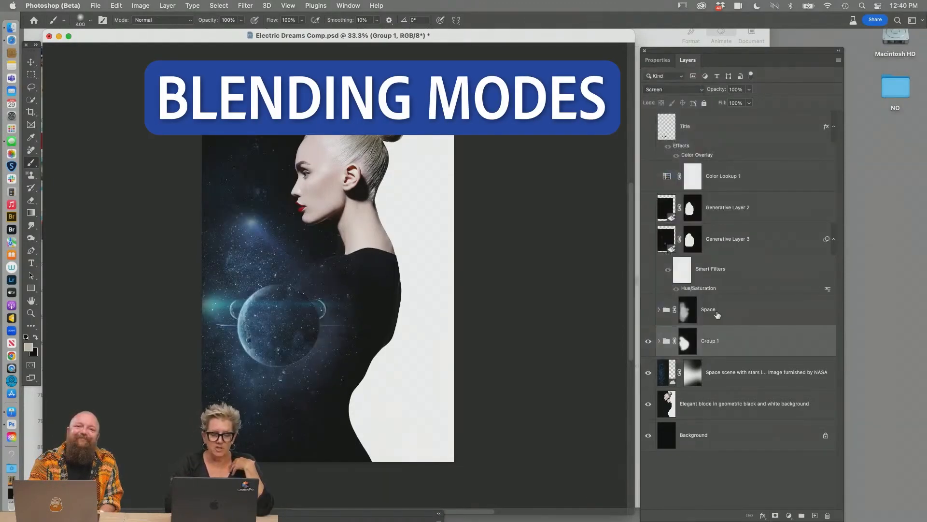
pyautogui.click(648, 177)
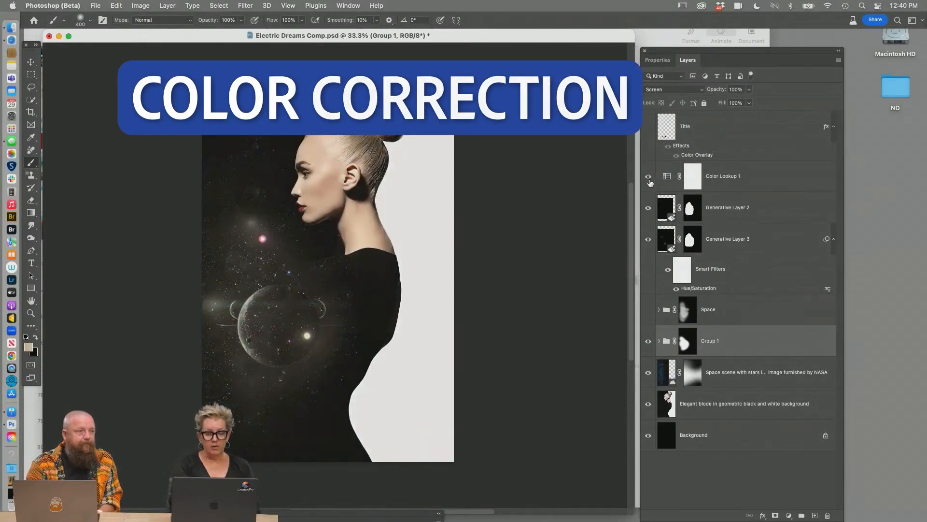
pyautogui.click(648, 131)
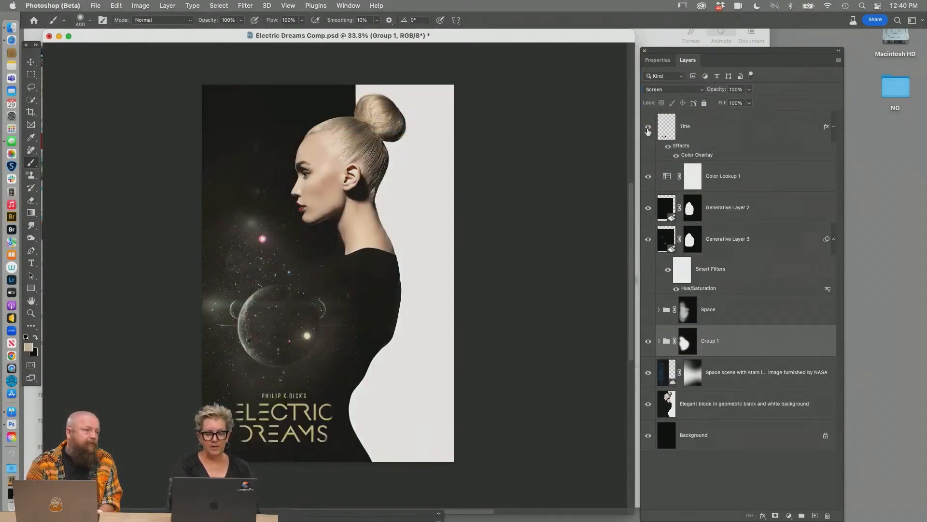
pyautogui.click(648, 129)
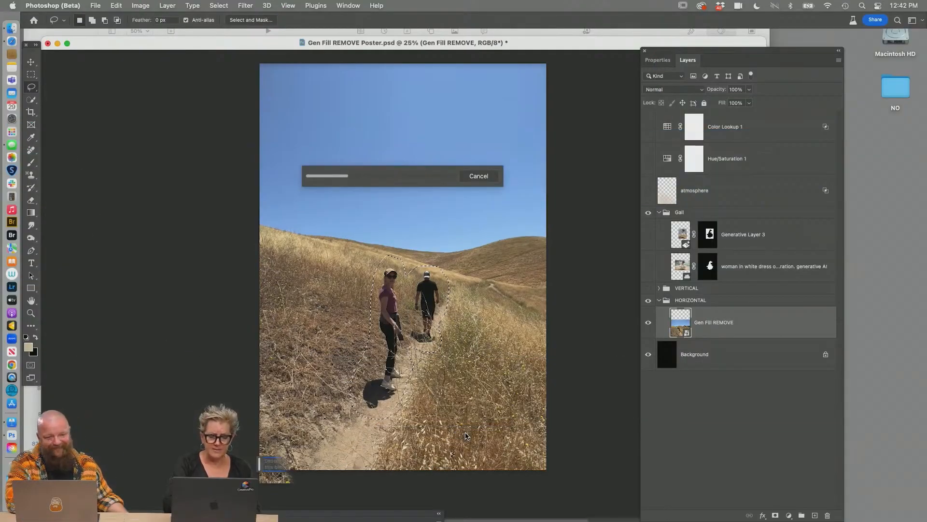
# Load the woman in white dress layer's mask as a selection and invert it.
pyautogui.click(656, 60)
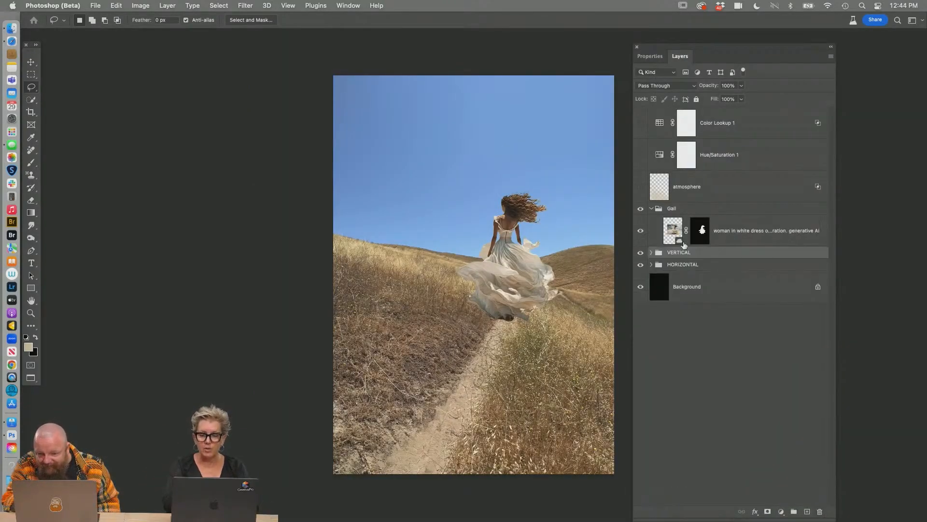
pyautogui.click(700, 230)
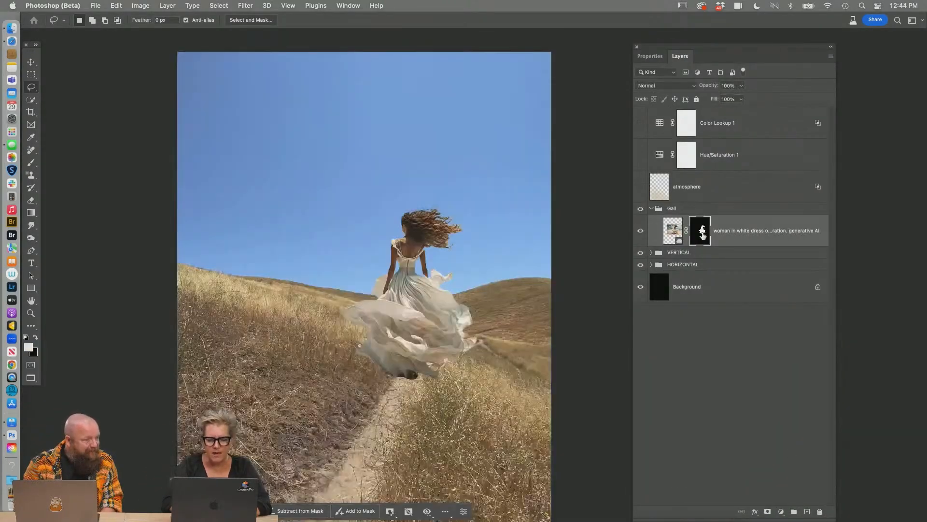
pyautogui.click(699, 230)
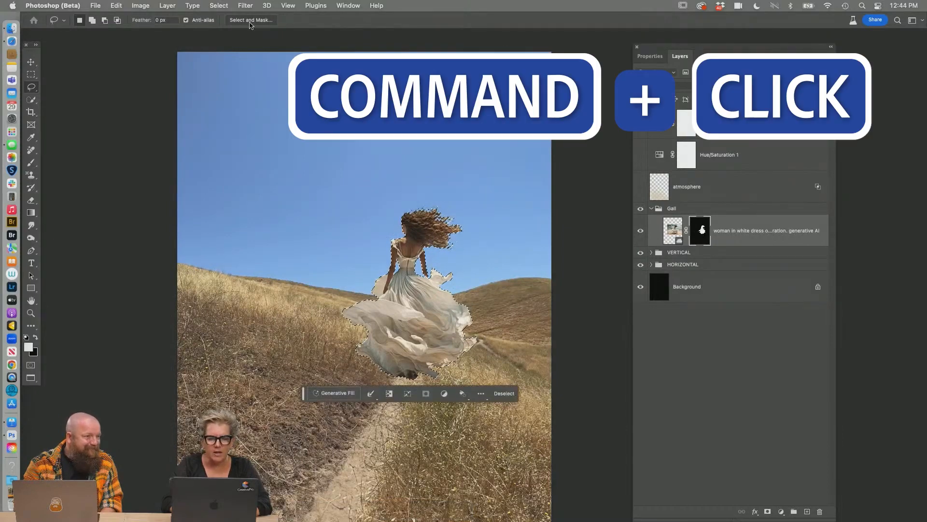
pyautogui.click(218, 6)
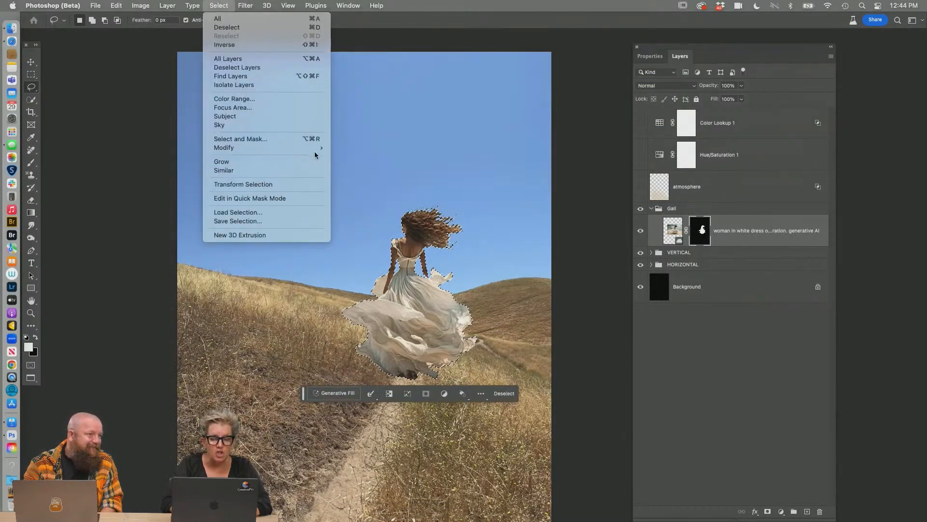
pyautogui.press('cmd+i')
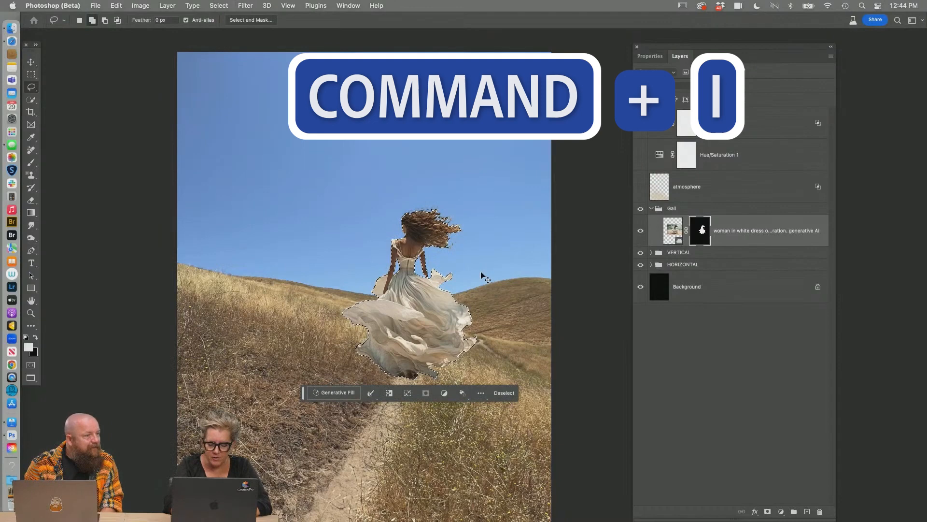
# Limit the selection to a rectangle around her, generate new fill, and pick the first variation.
pyautogui.click(31, 74)
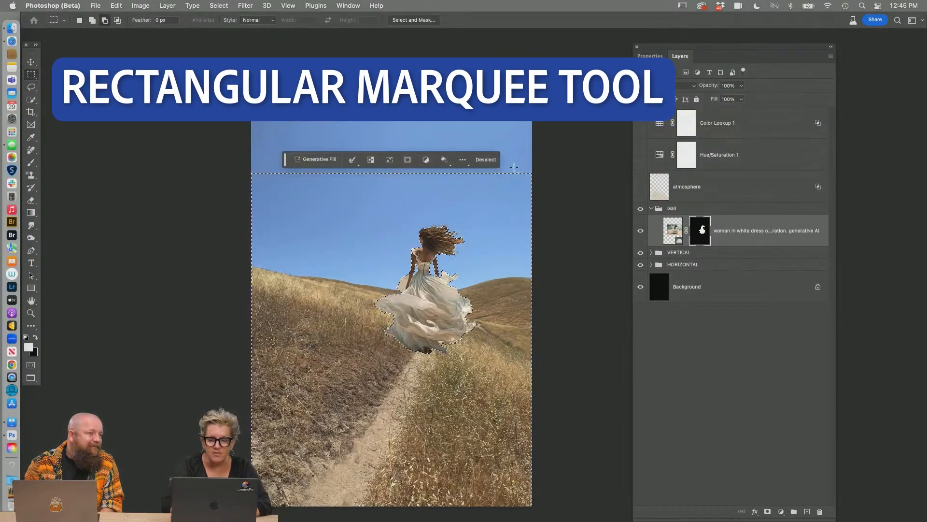
pyautogui.click(318, 159)
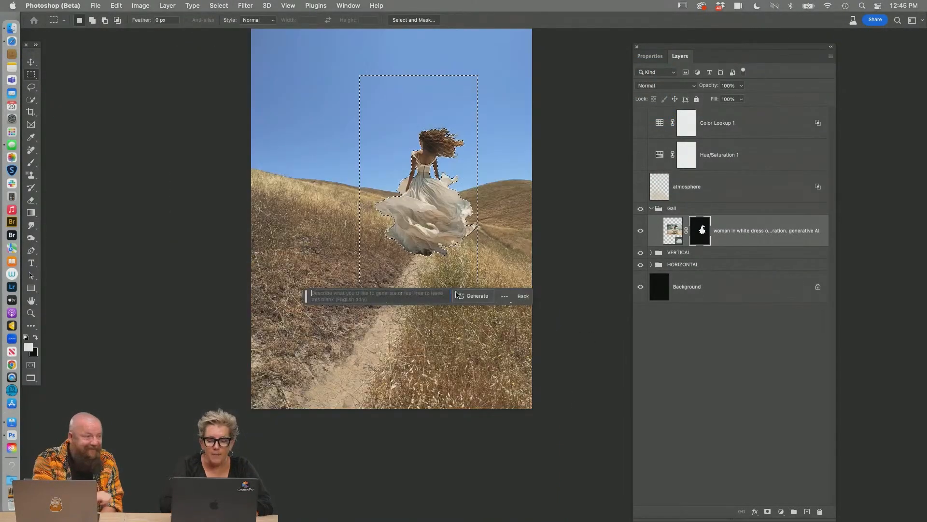
pyautogui.click(477, 296)
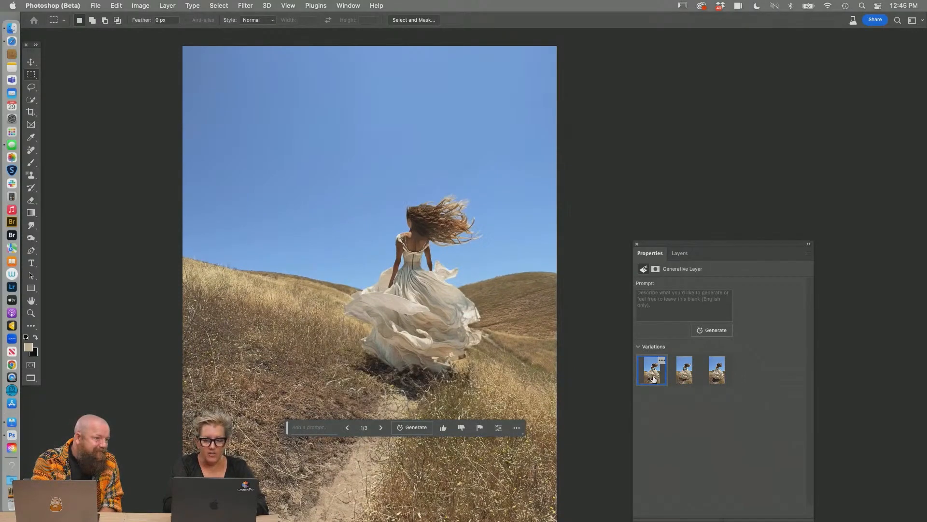
pyautogui.click(679, 56)
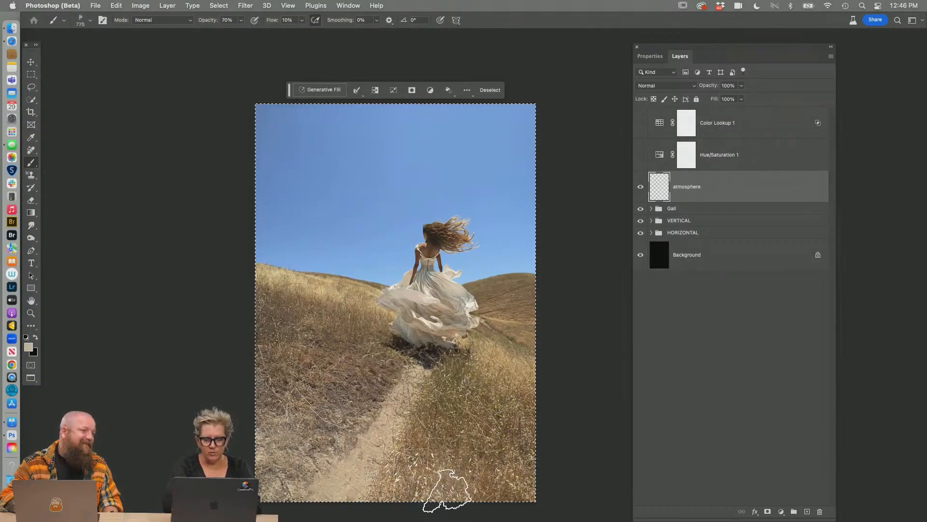
# Set the Hue/Saturation adjustment's Blues channel to Hue -38.
pyautogui.click(640, 157)
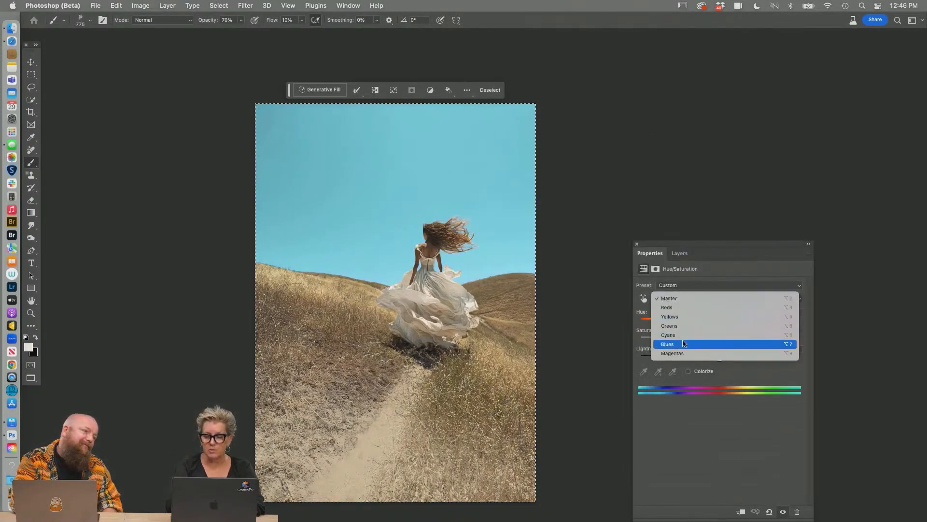
pyautogui.click(667, 344)
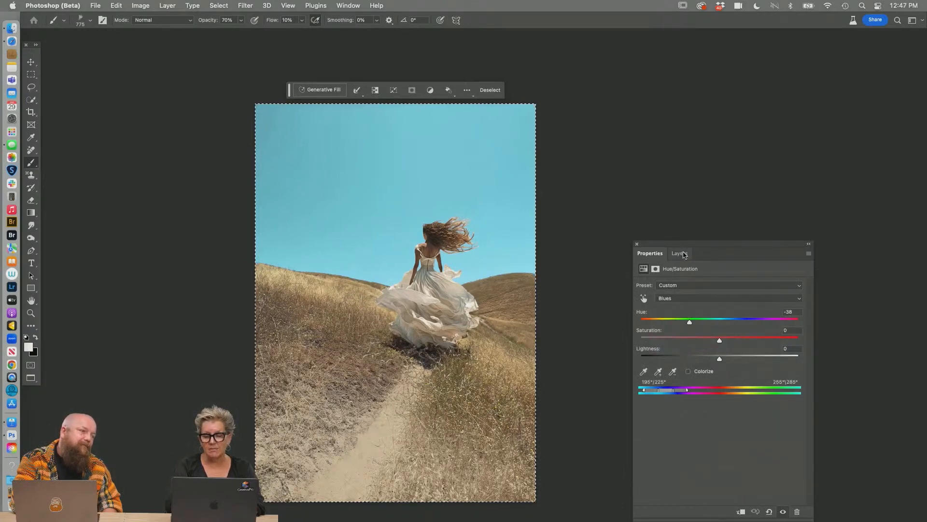
pyautogui.click(679, 253)
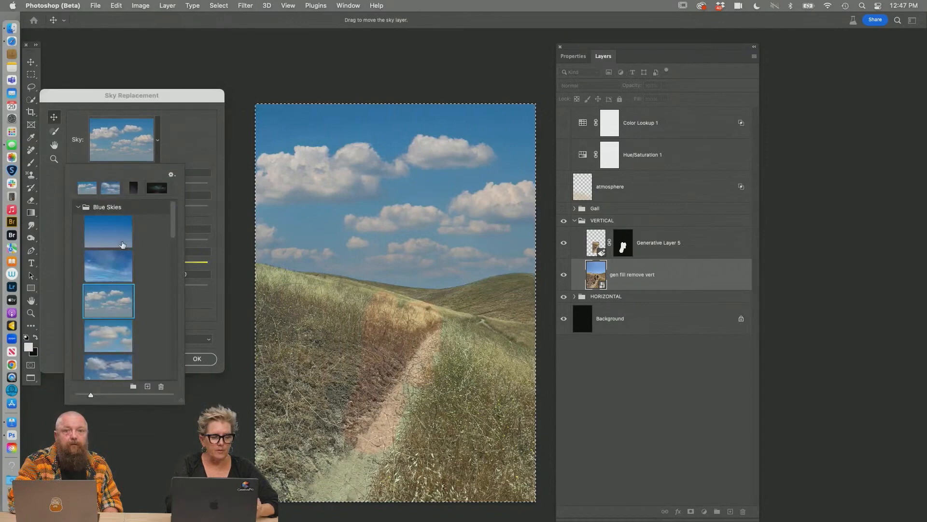
# Apply a Blue Skies puffy cloud sky preset and compare the generative layer's variations.
pyautogui.click(109, 266)
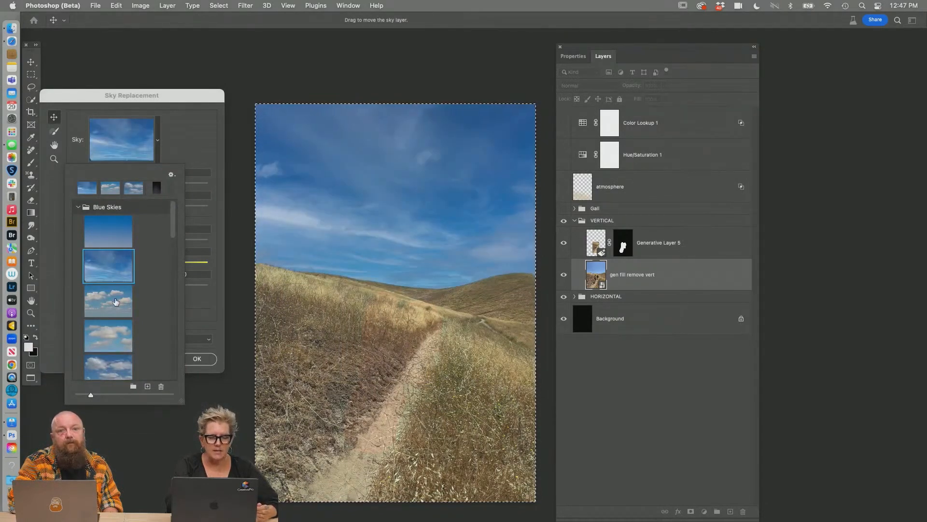
pyautogui.click(348, 6)
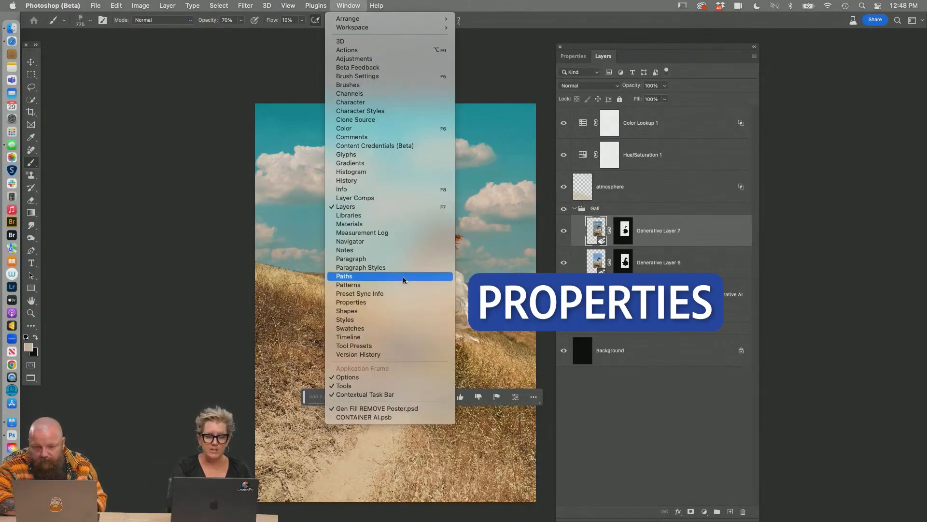
pyautogui.click(350, 302)
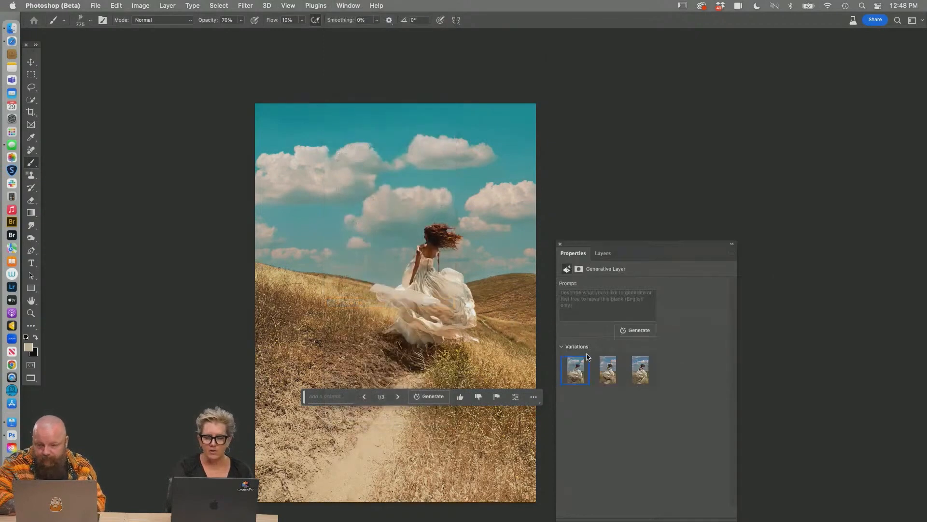
pyautogui.click(607, 369)
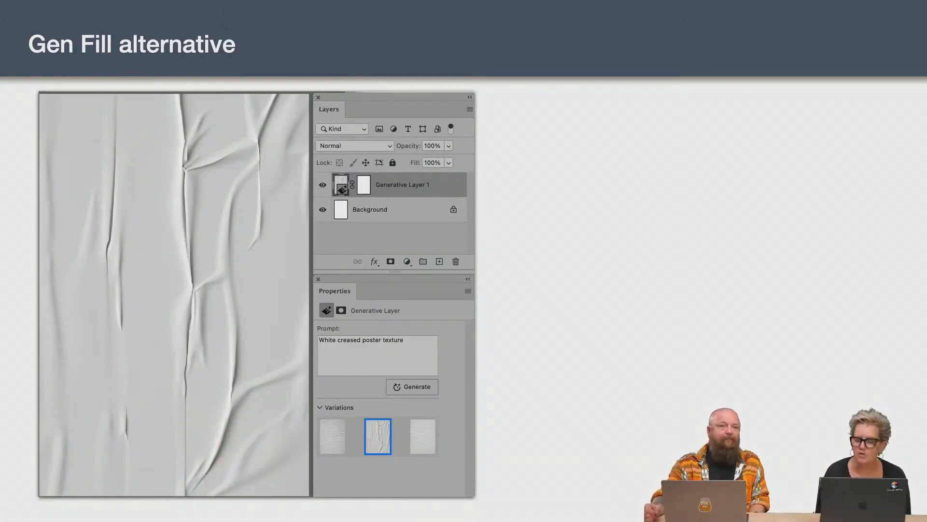
# Advance from the Gen Fill alternative slide to the NEW WORKFLOW slide.
pyautogui.press('right')
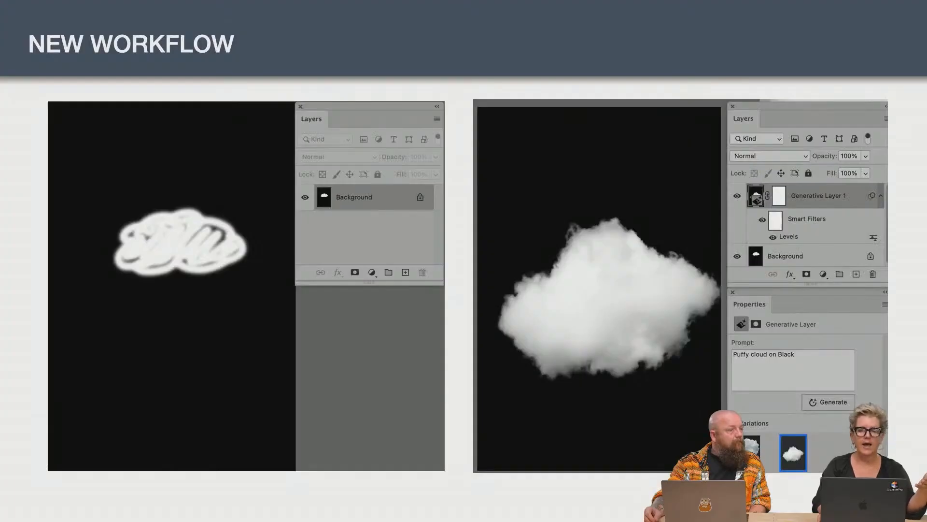